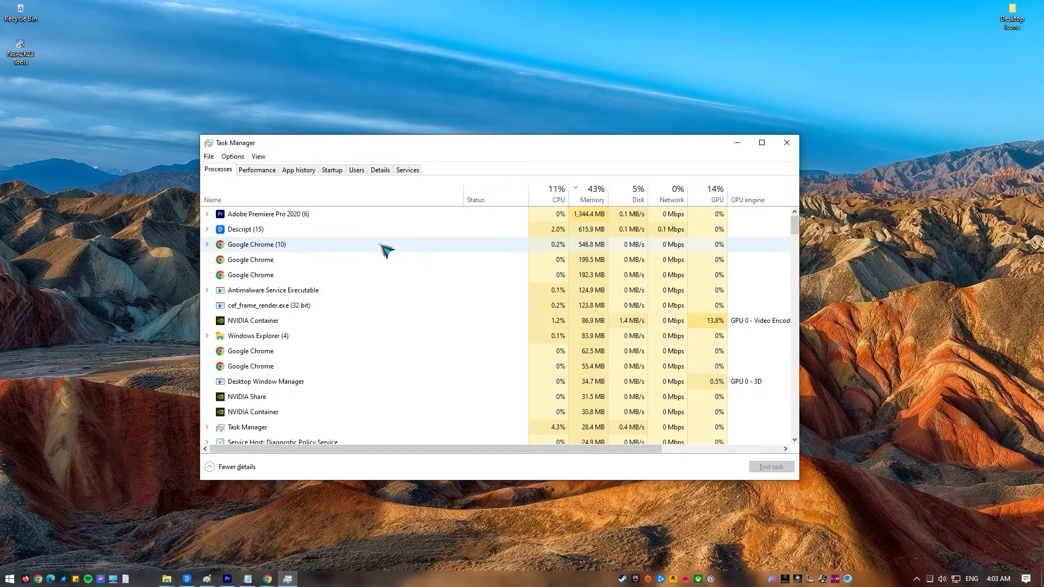
Review the remaining processes and bring up the actions for the Start process
{"action": "scroll", "scroll_direction": "down", "scroll_amount": 3}
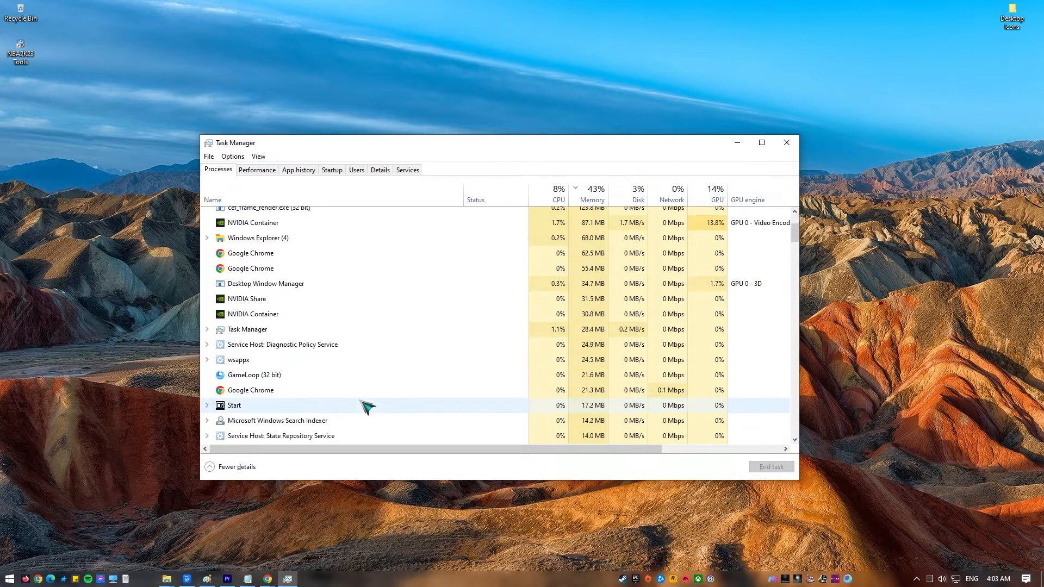
{"action": "right_click", "coordinate": [264, 391]}
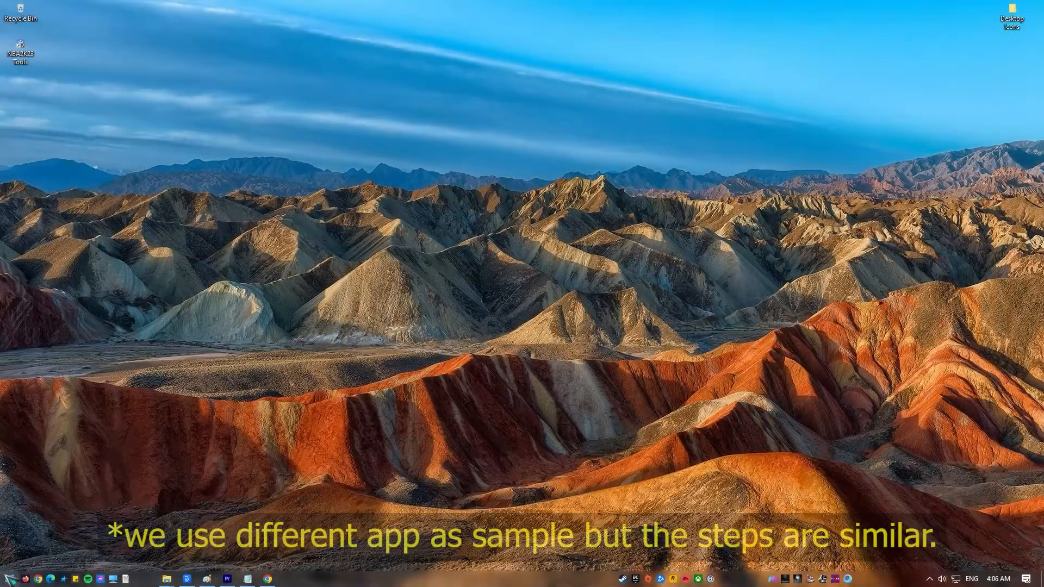
Search Start for IPVanish and choose Uninstall, opening Programs and Features
{"action": "left_click", "coordinate": [7, 578]}
{"action": "type", "text": "i"}
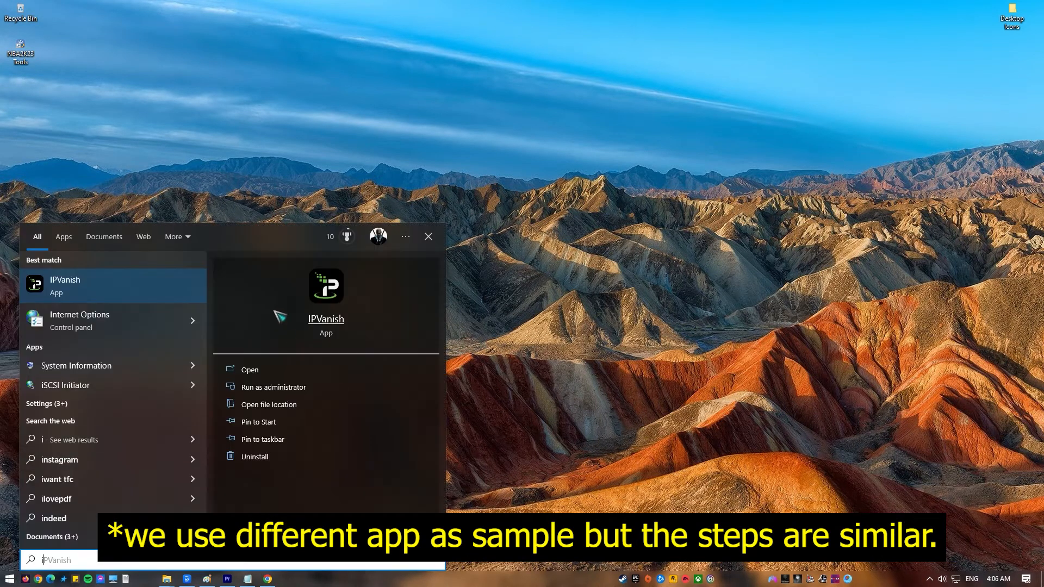
{"action": "right_click", "coordinate": [65, 286]}
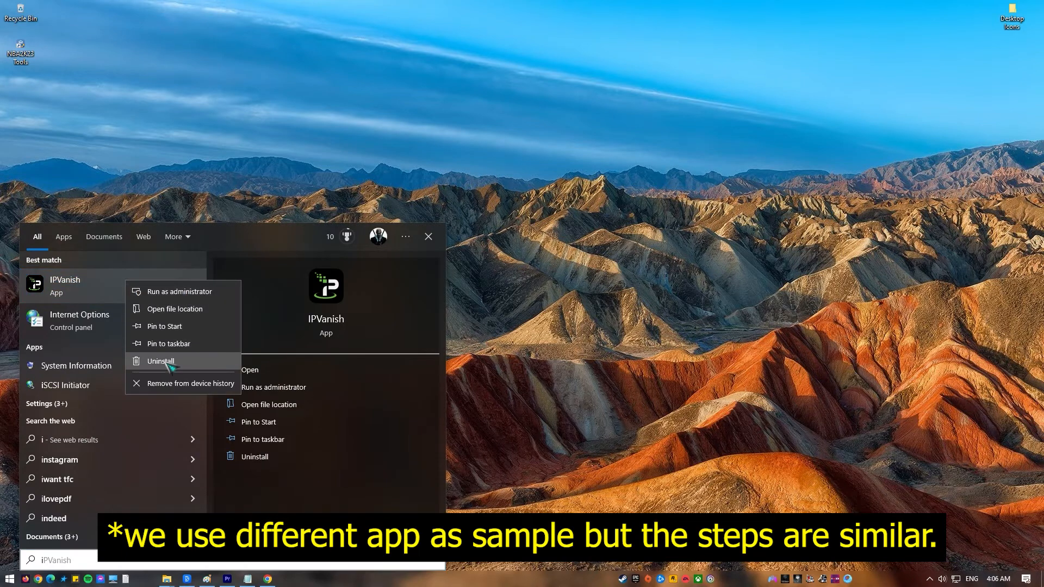
{"action": "left_click", "coordinate": [160, 361]}
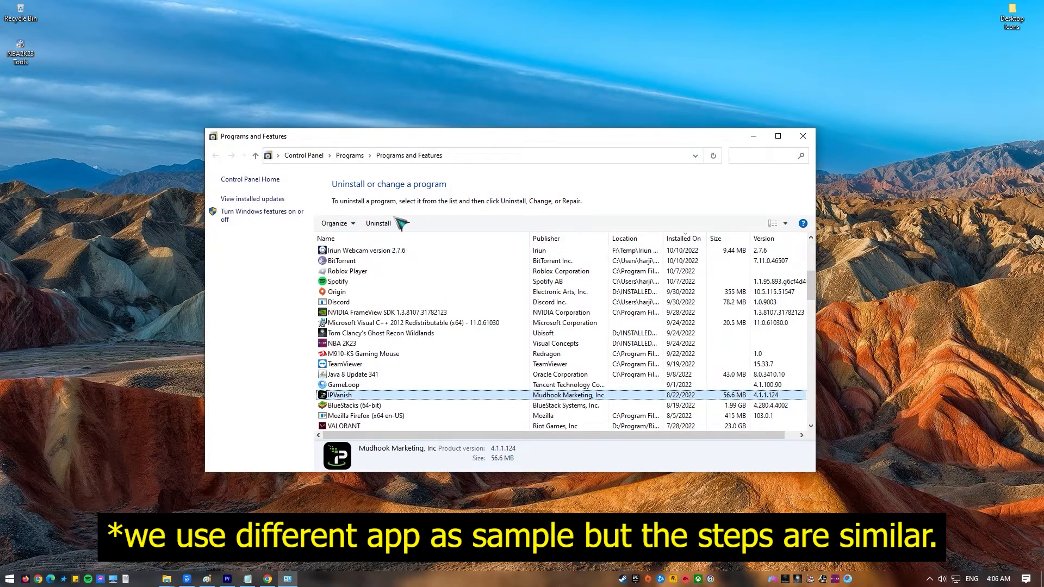
Uninstall IPVanish from Programs and Features, confirming the UAC prompt and complete removal
{"action": "left_click", "coordinate": [378, 222]}
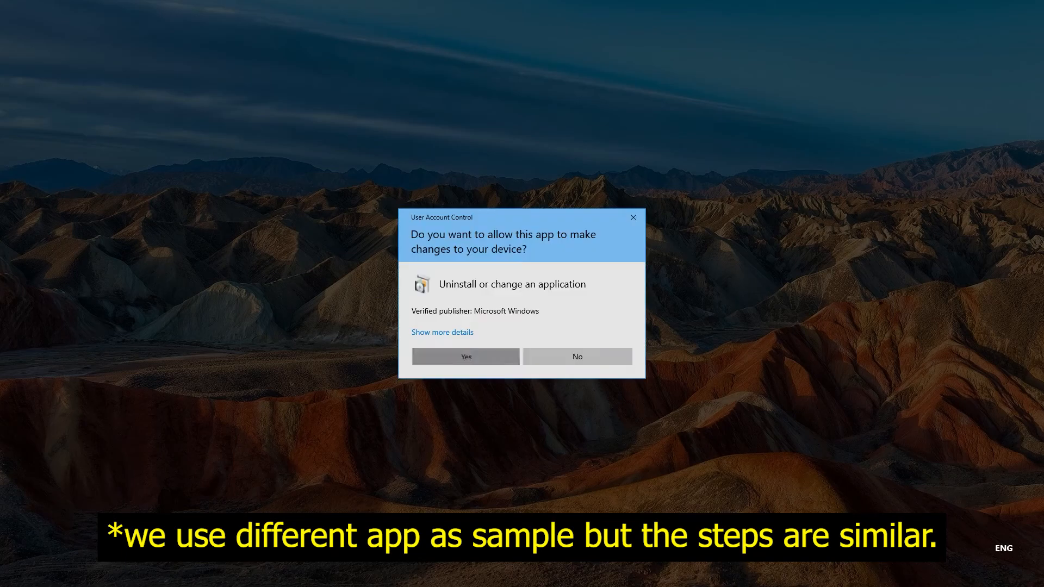
{"action": "left_click", "coordinate": [466, 357]}
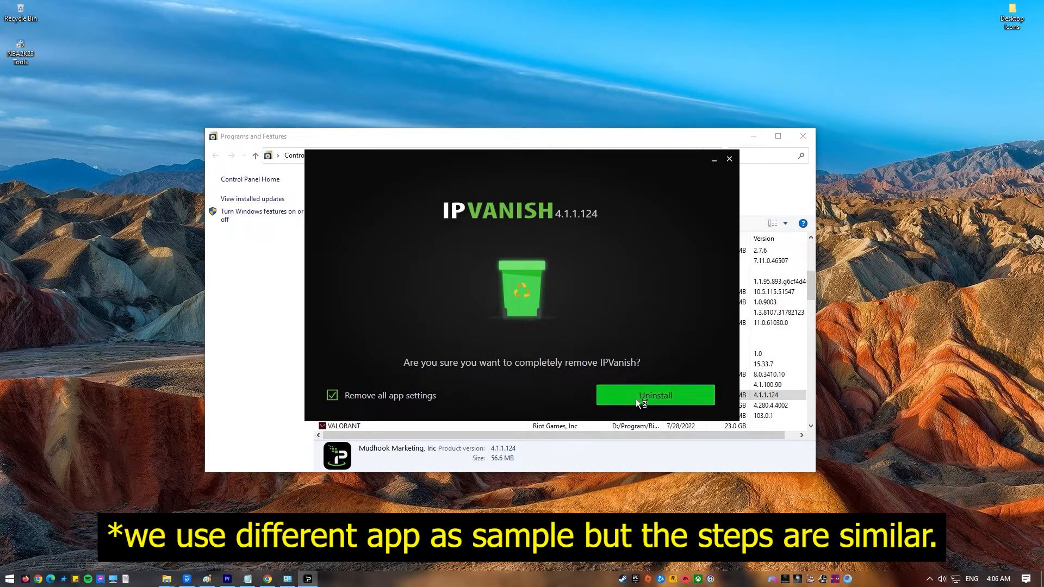
{"action": "left_click", "coordinate": [654, 395]}
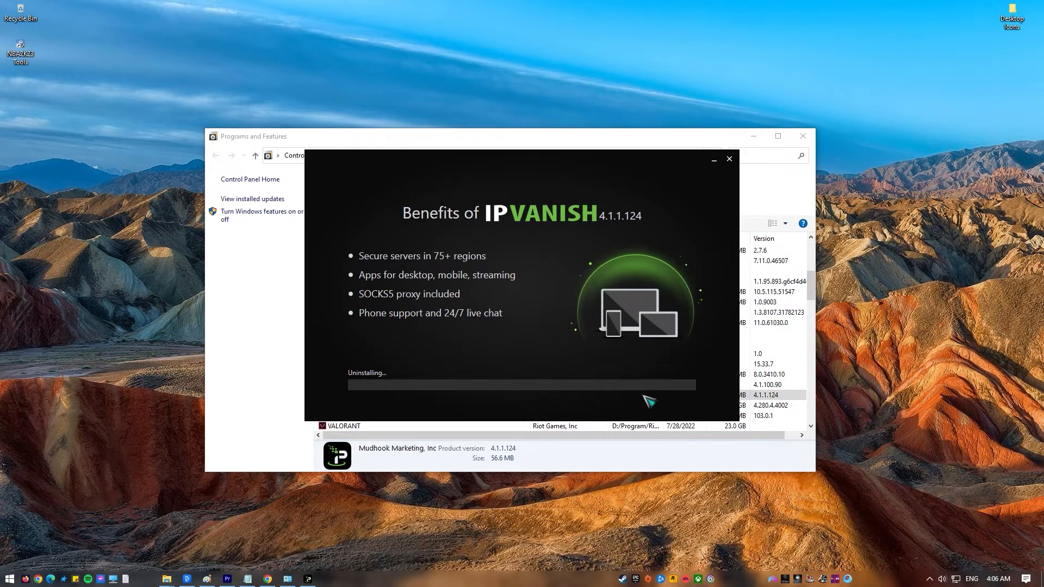